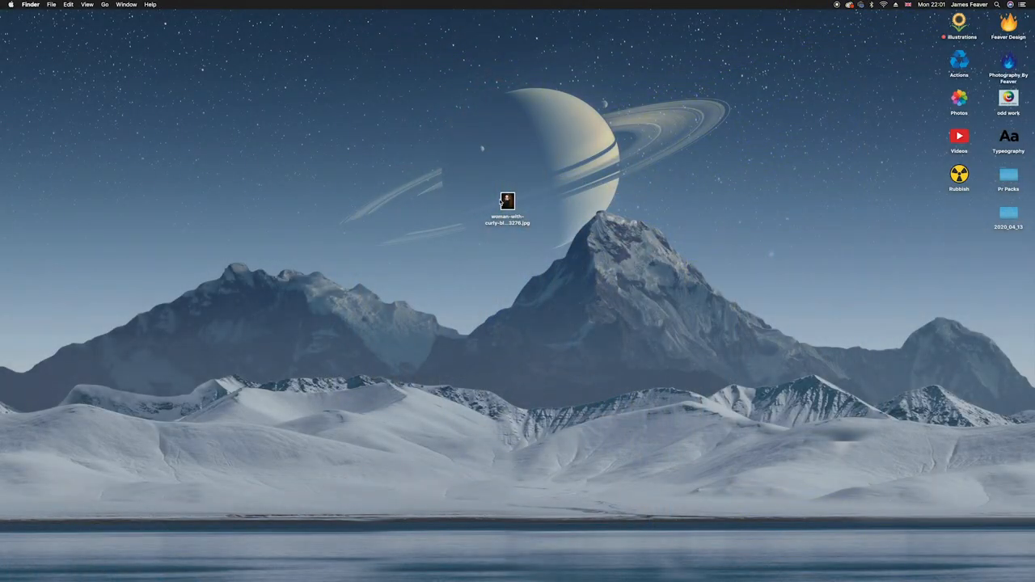
Open the JPG portrait of the red-haired woman from the desktop
double_click(507, 200)
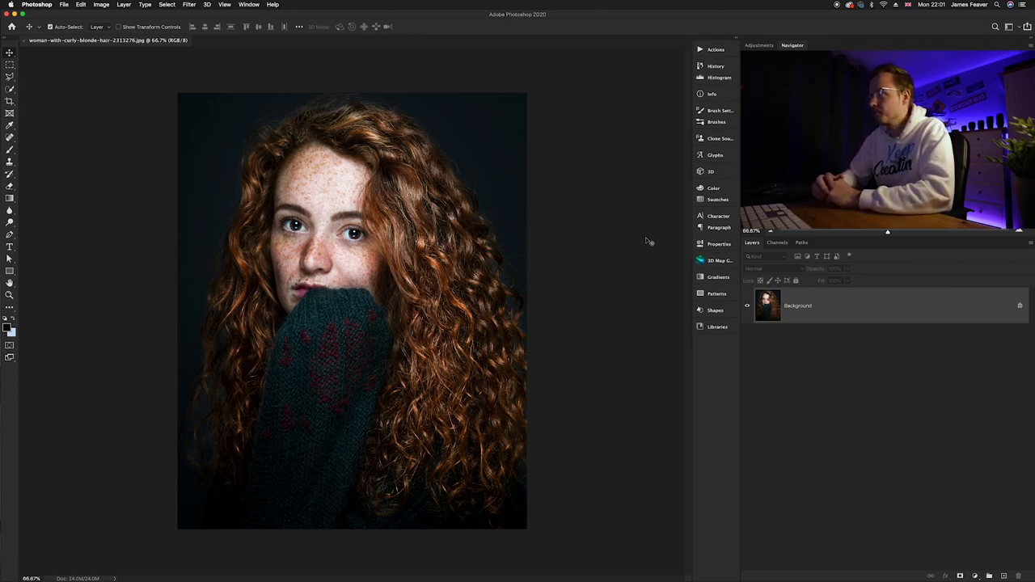
mouse_move(944, 466)
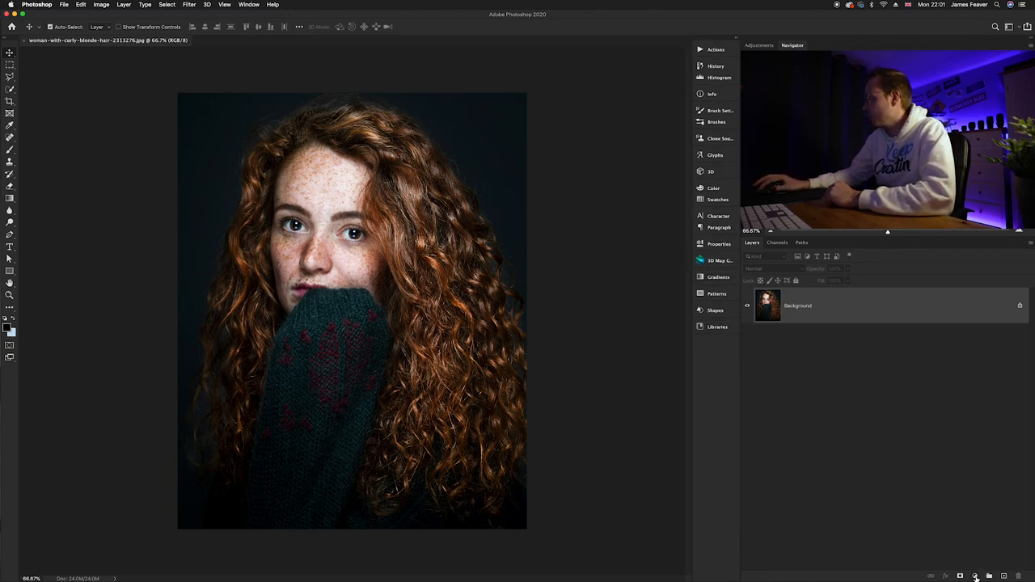
Bring up the adjustment layer list to add a Black & White layer over the portrait
left_click(973, 575)
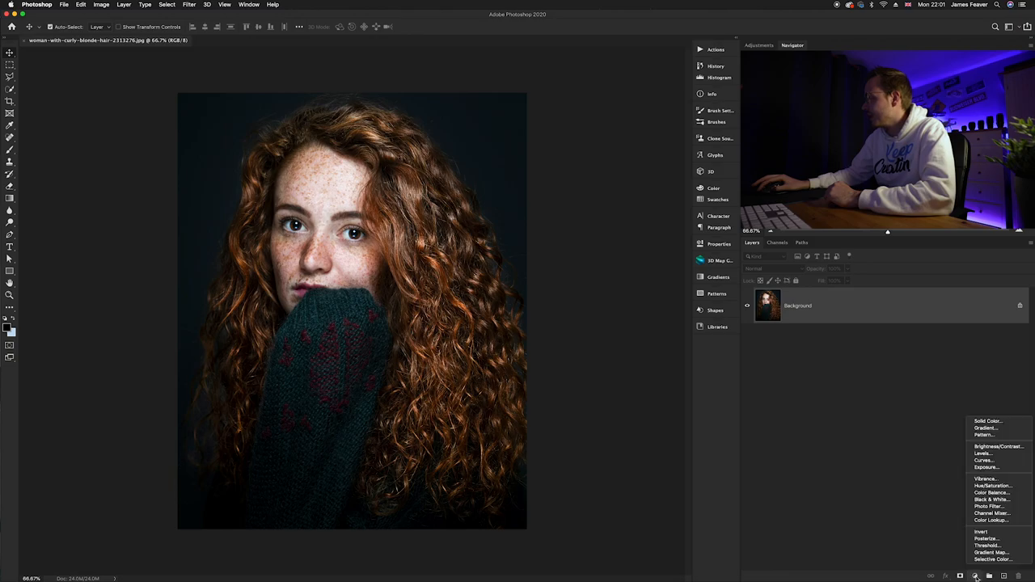
mouse_move(993, 497)
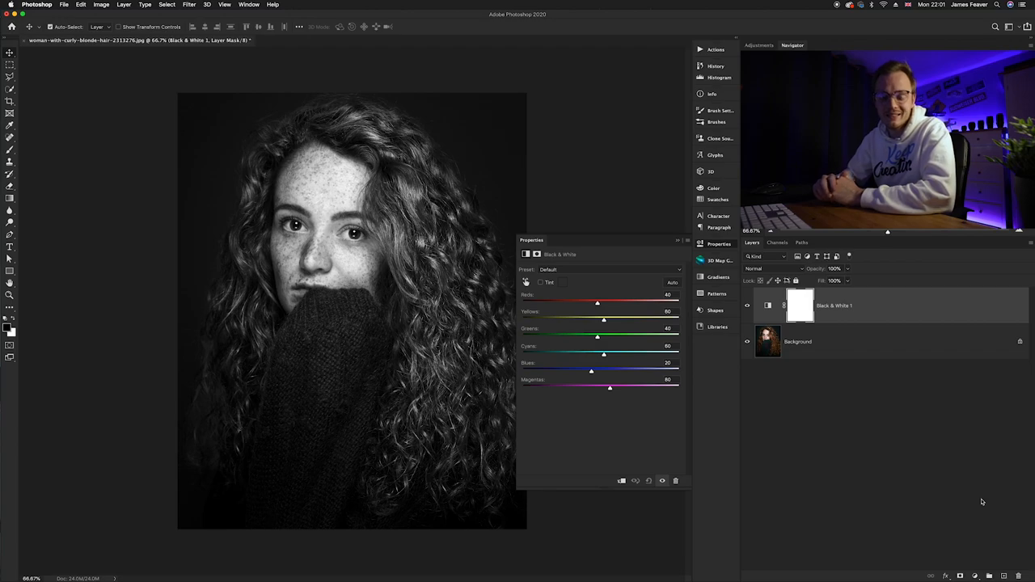
mouse_move(902, 437)
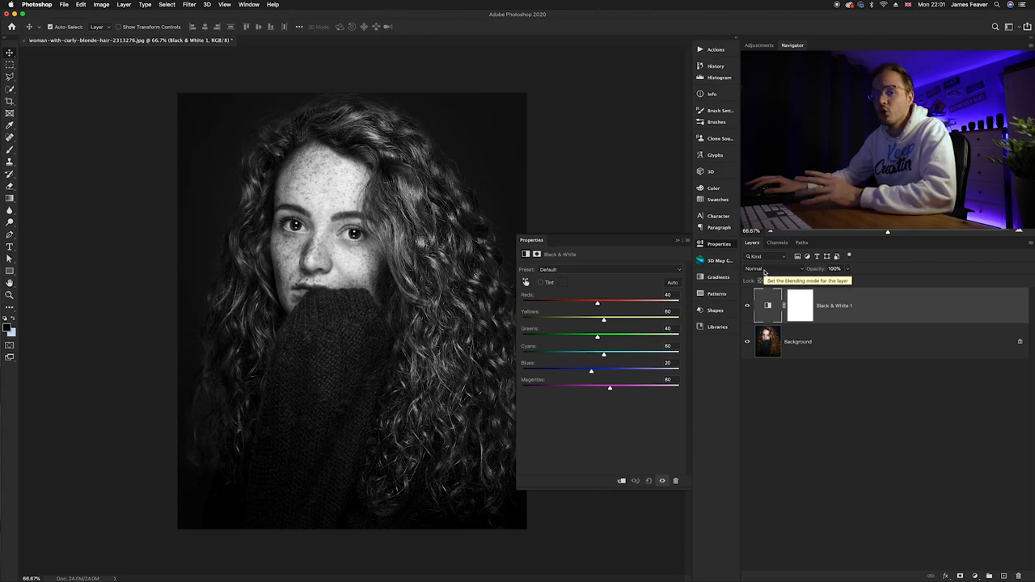
Blend the Black & White layer with Luminosity so the portrait's colours return
left_click(774, 269)
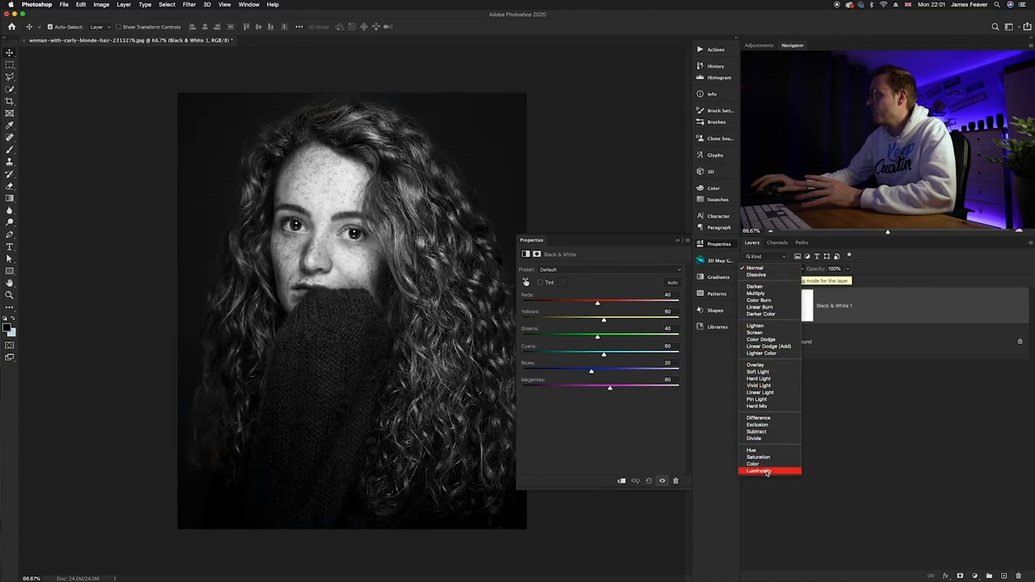
left_click(758, 471)
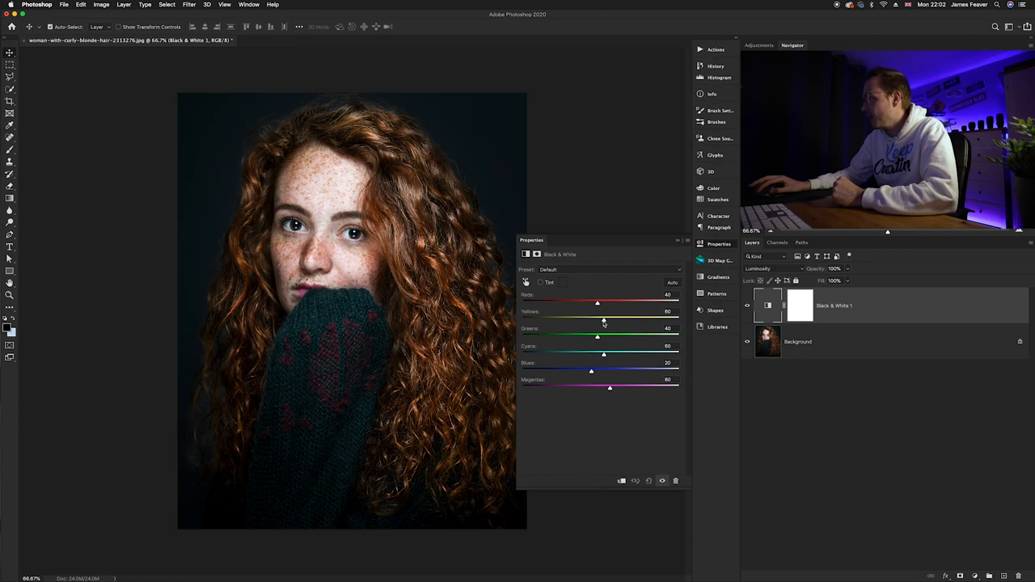
mouse_move(603, 320)
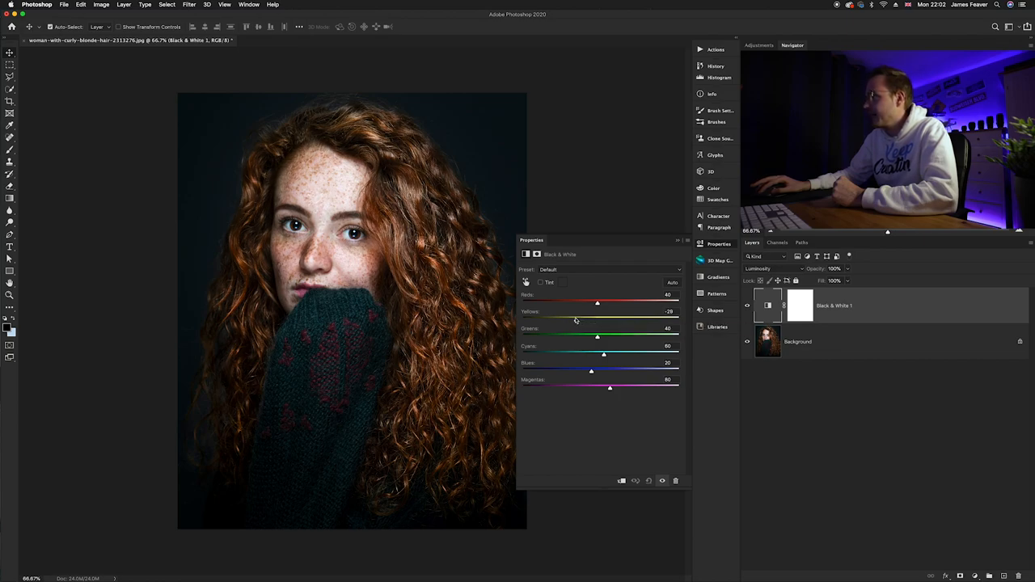
Lower the Yellows and Reds sliders to darken the hair and deepen the freckles
left_click_drag(596, 311, 569, 310)
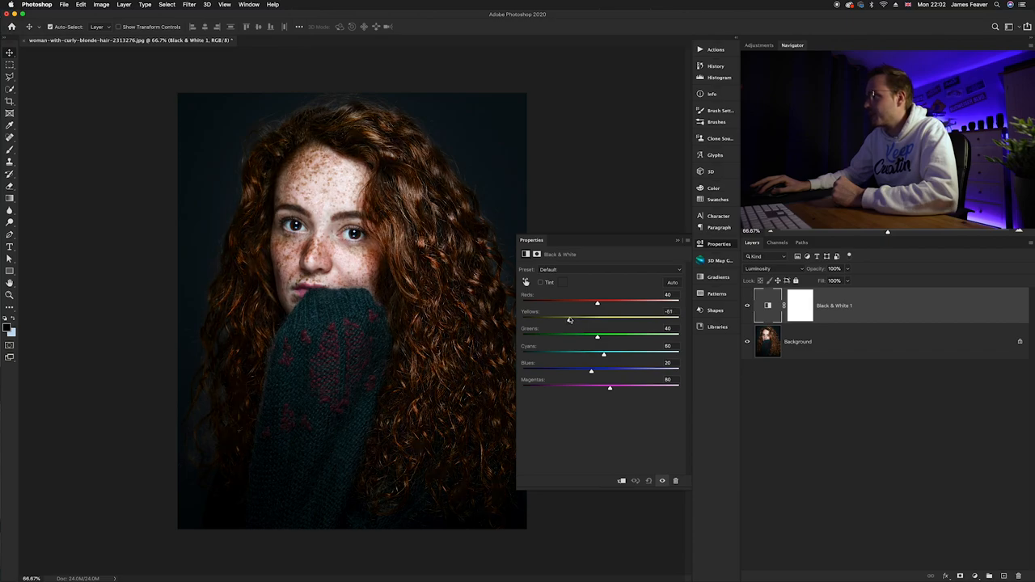
left_click_drag(569, 318, 571, 319)
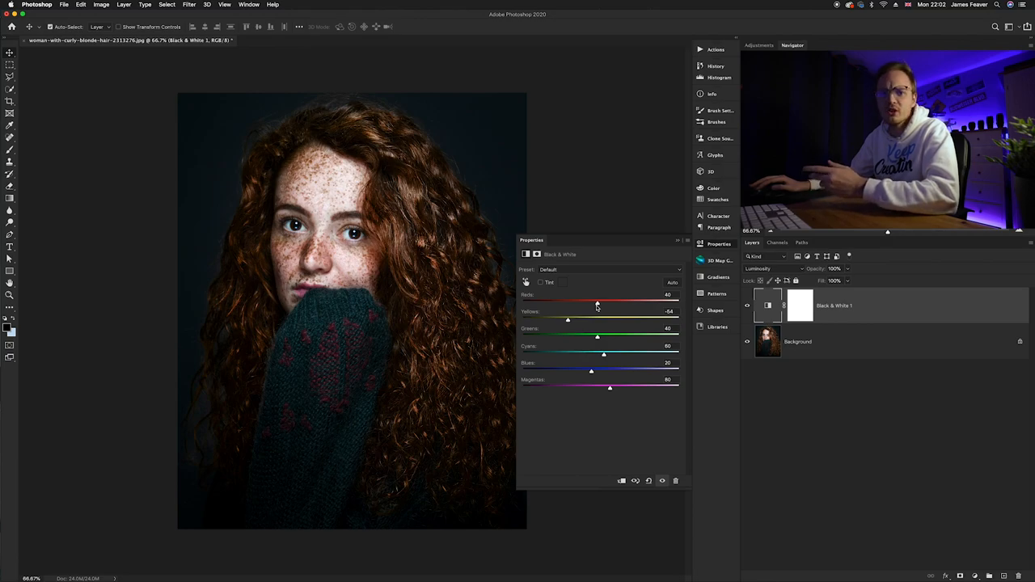
left_click_drag(598, 304, 595, 304)
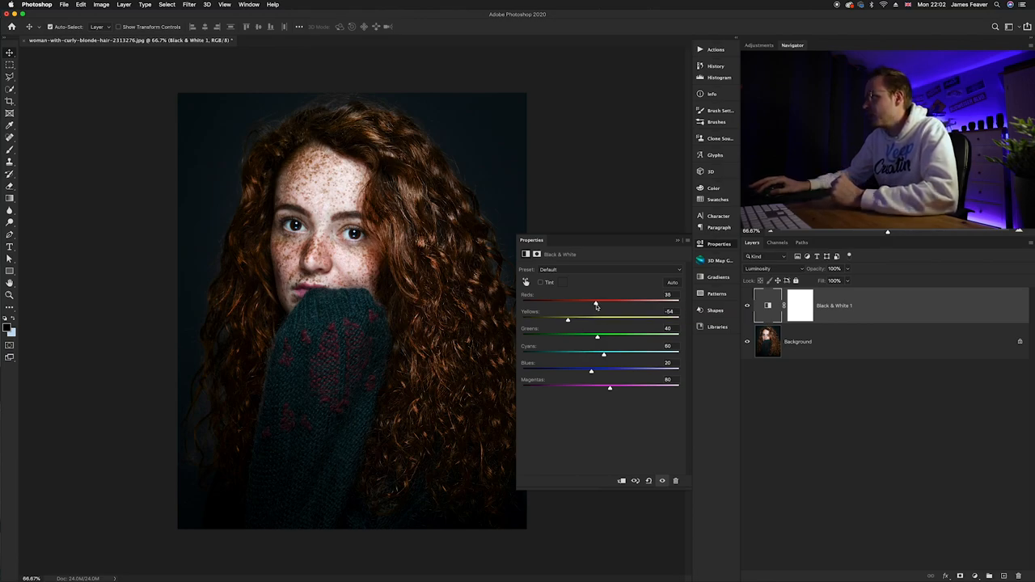
left_click_drag(595, 304, 588, 304)
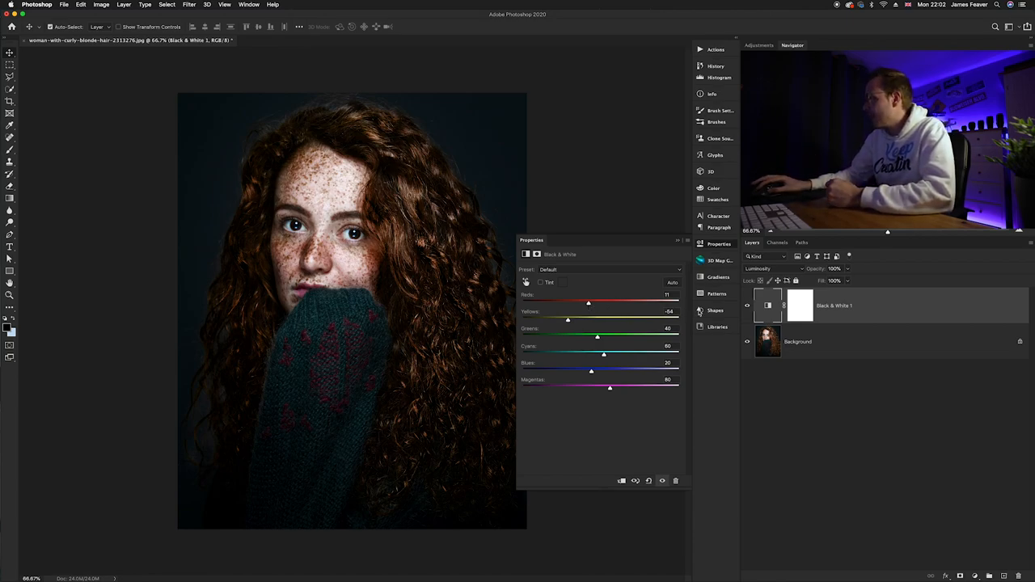
Invert the Black & White layer mask to black, hiding the freckle effect everywhere
left_click(800, 304)
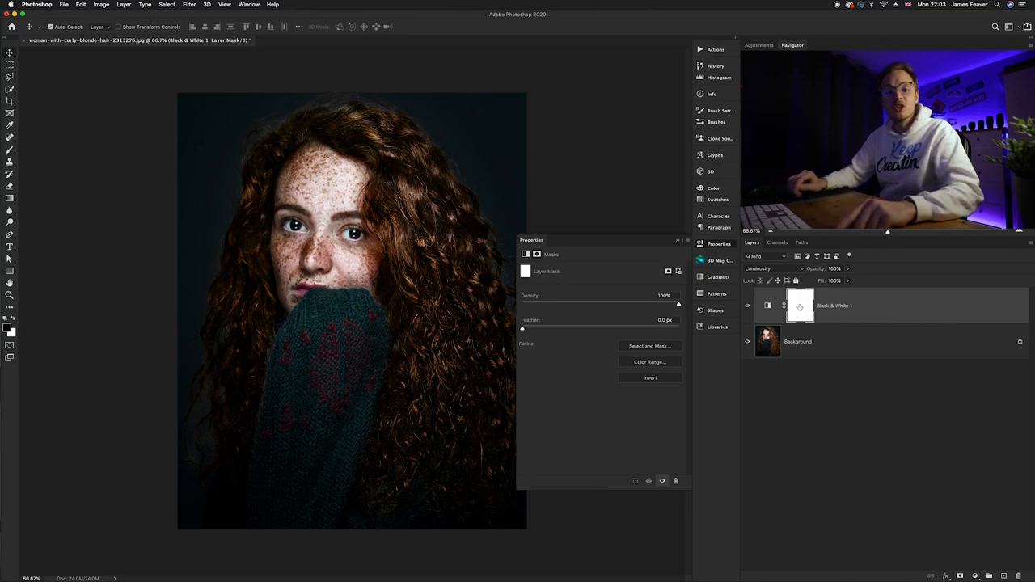
left_click(799, 305)
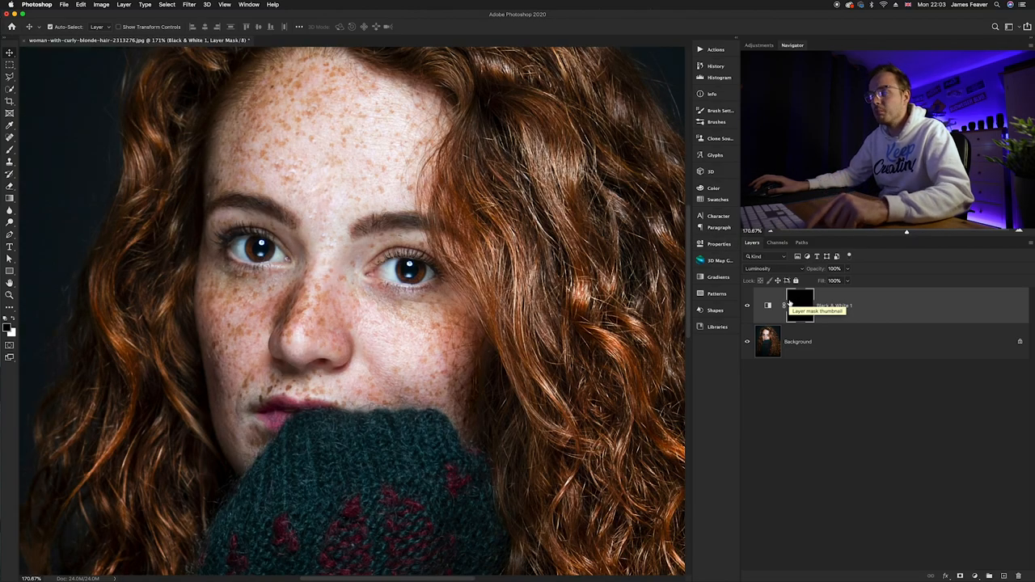
Paint white on the mask with the Brush to restore freckle darkening on the face only
left_click(10, 100)
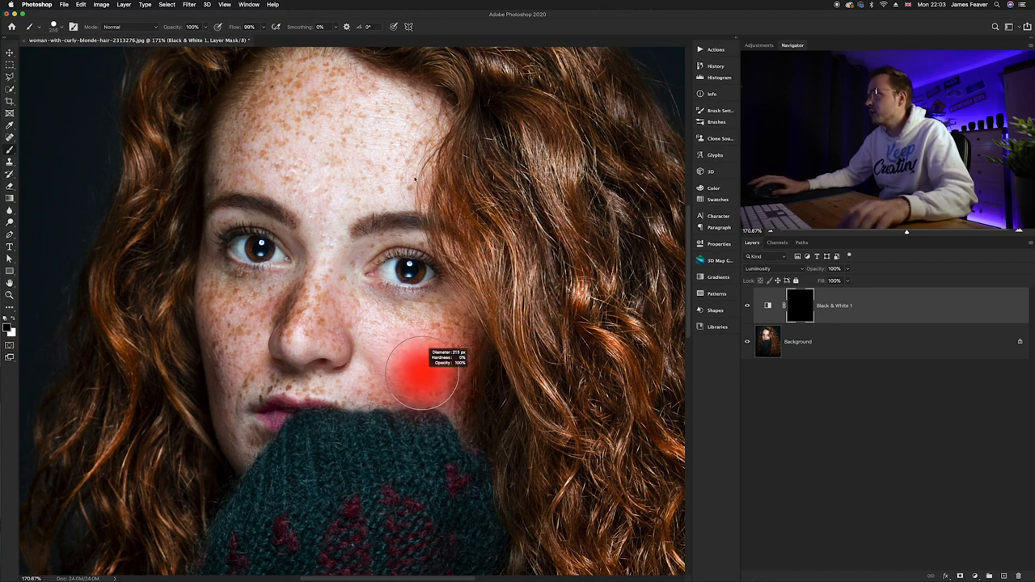
left_click(420, 375)
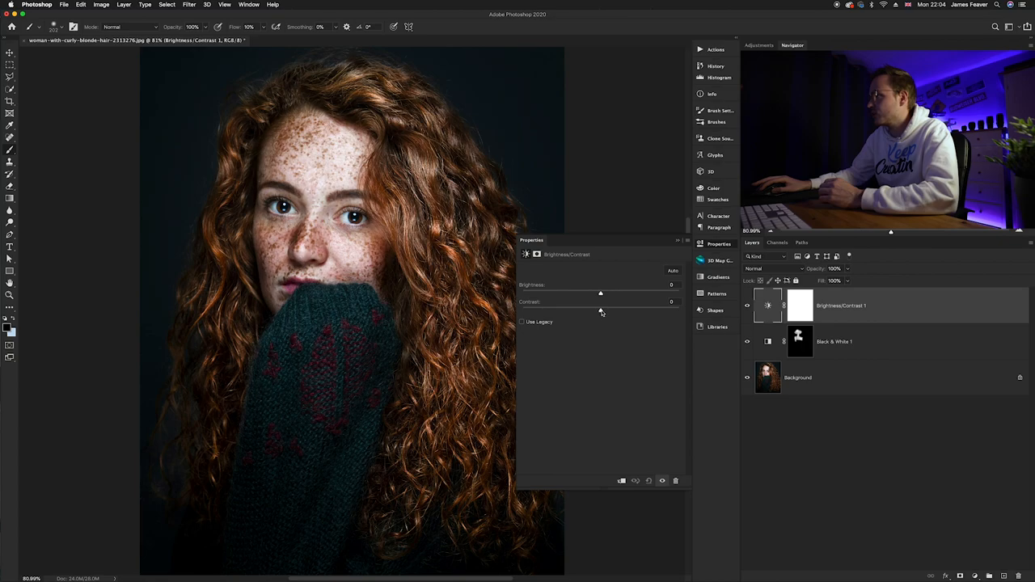
Raise the Contrast slider on the Brightness/Contrast layer to boost the portrait's contrast
left_click_drag(599, 310, 635, 310)
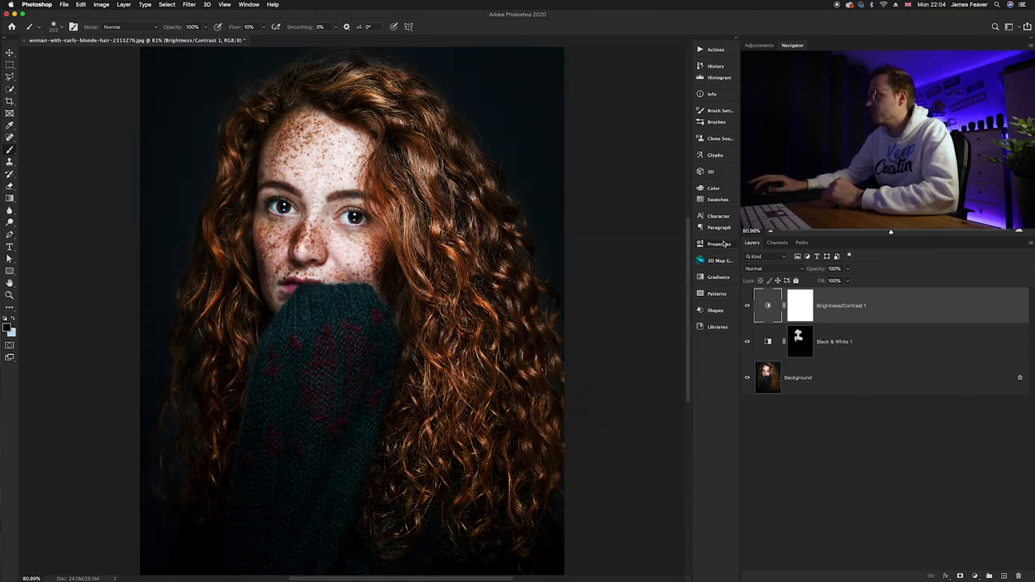
mouse_move(639, 288)
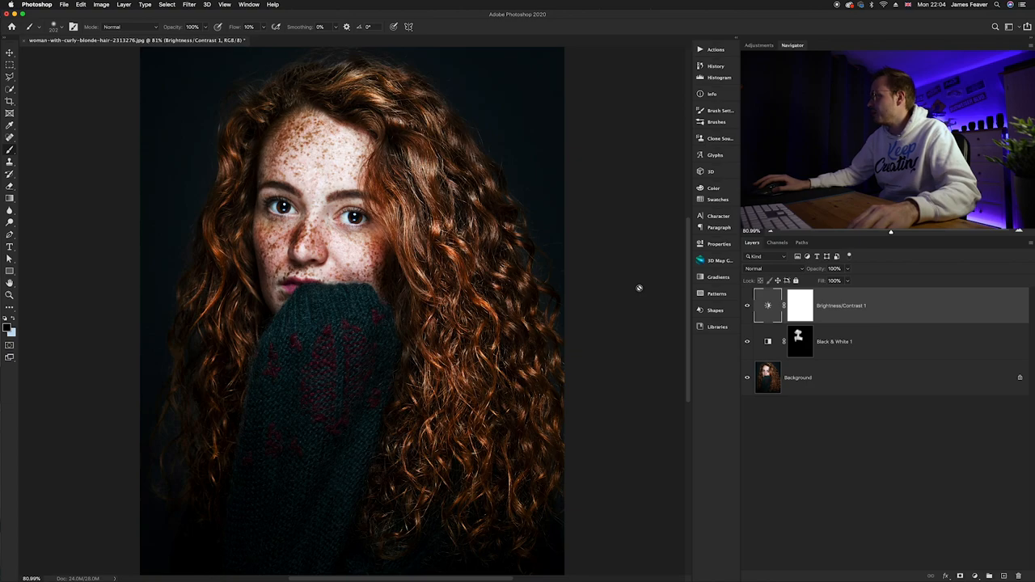